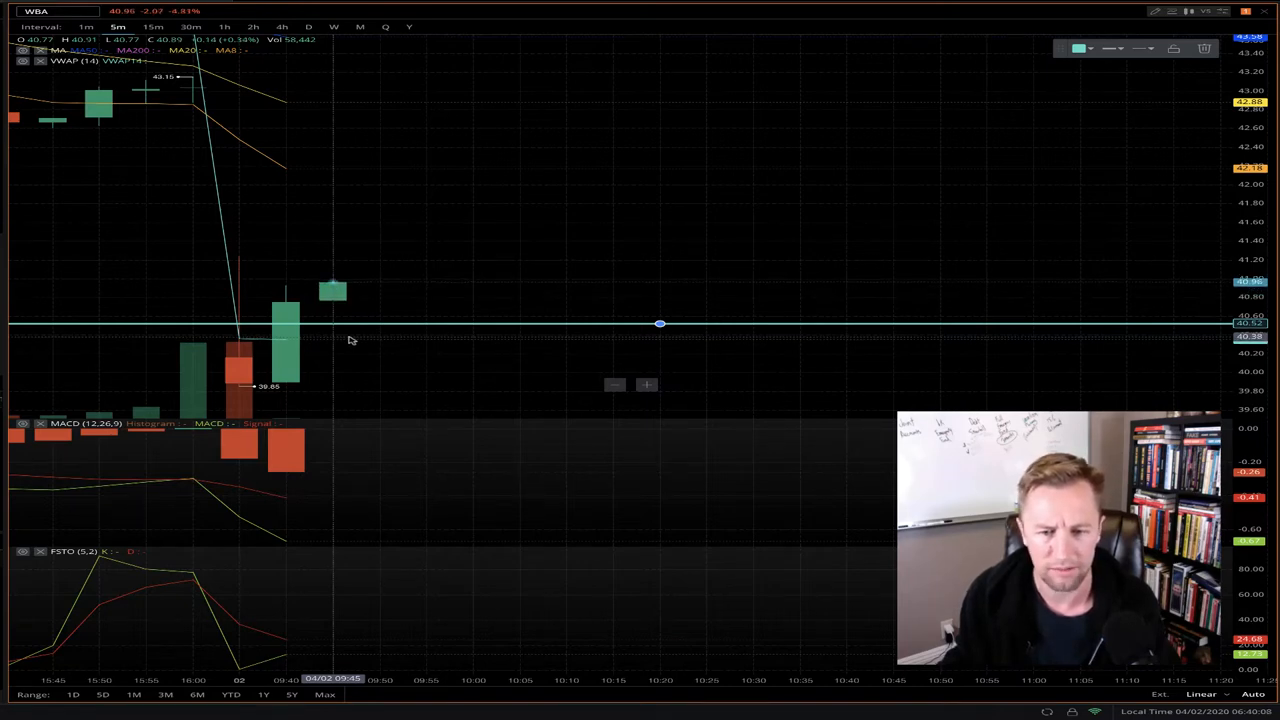
mouse_move(238, 196)
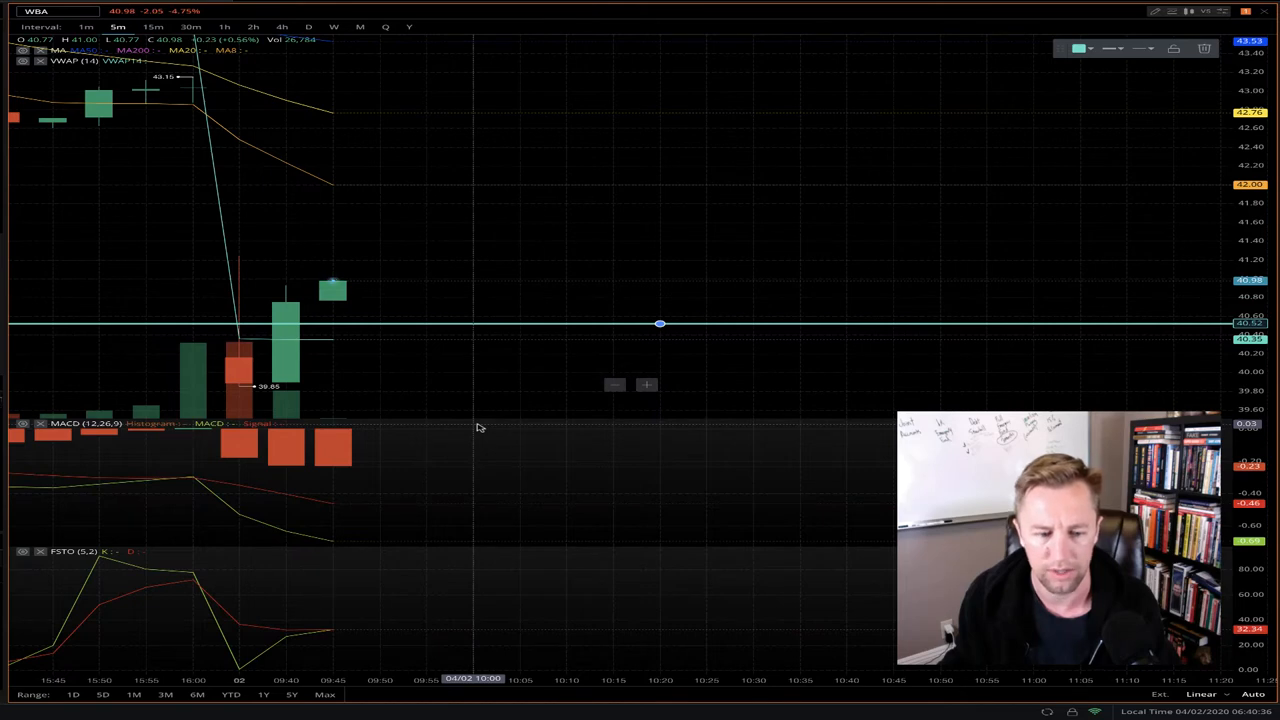
mouse_move(490, 388)
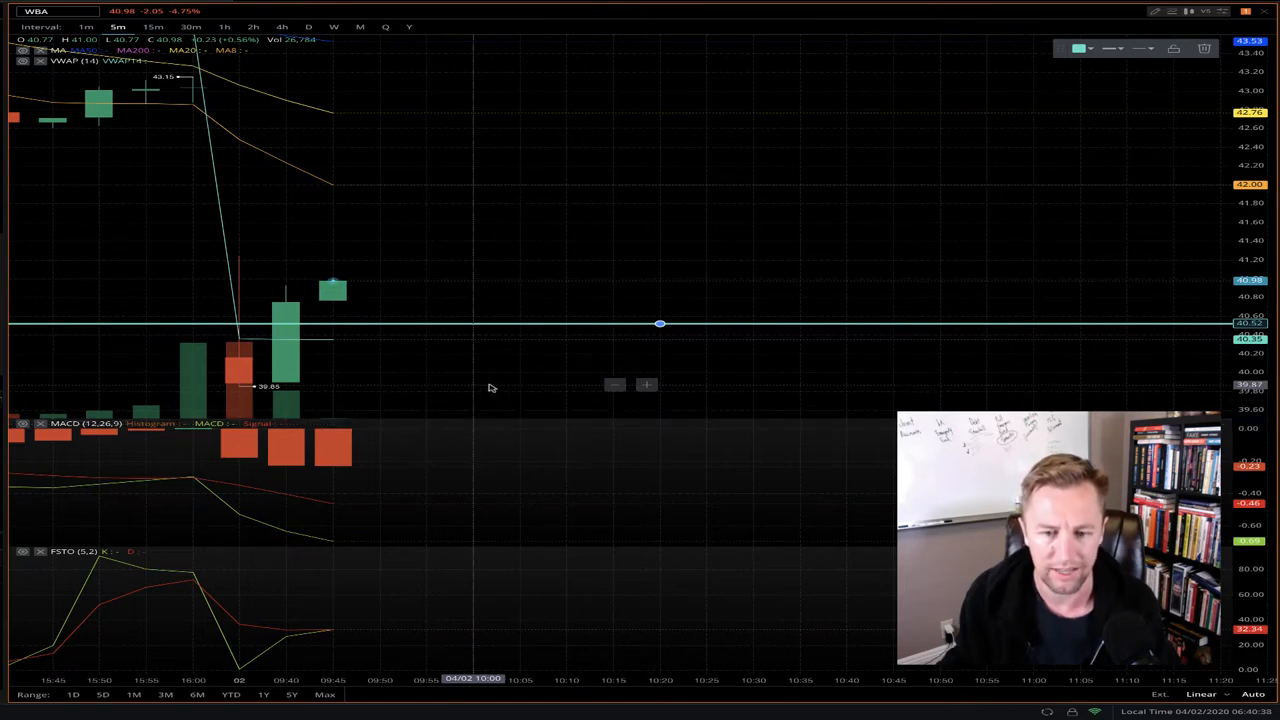
mouse_move(472, 356)
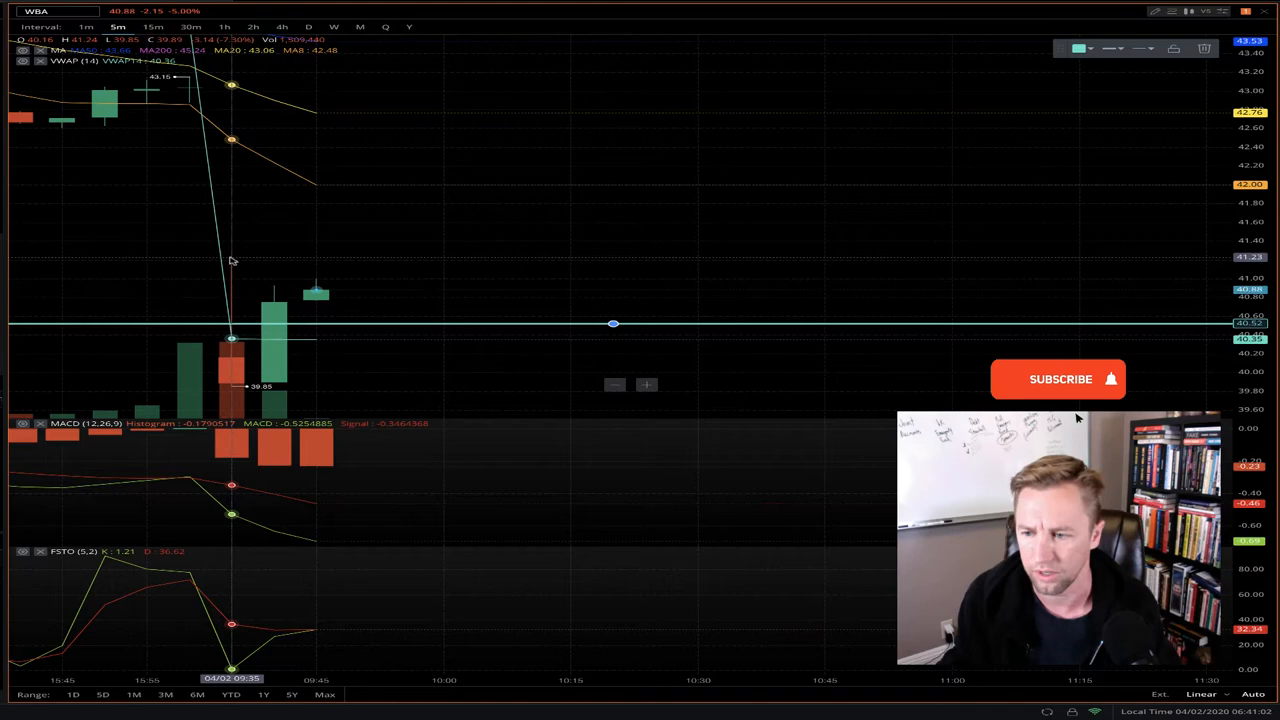
Place a horizontal stop-loss line near 39.9, just above the latest candle high.
left_click(1060, 380)
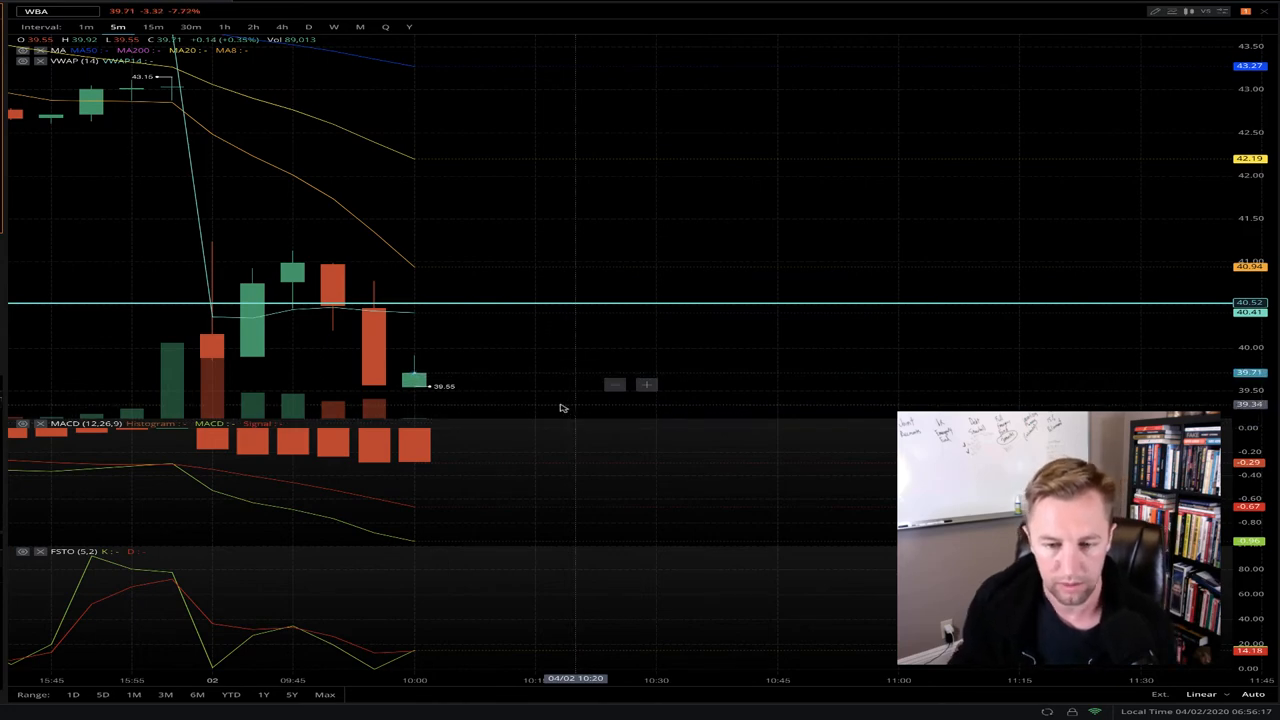
mouse_move(500, 384)
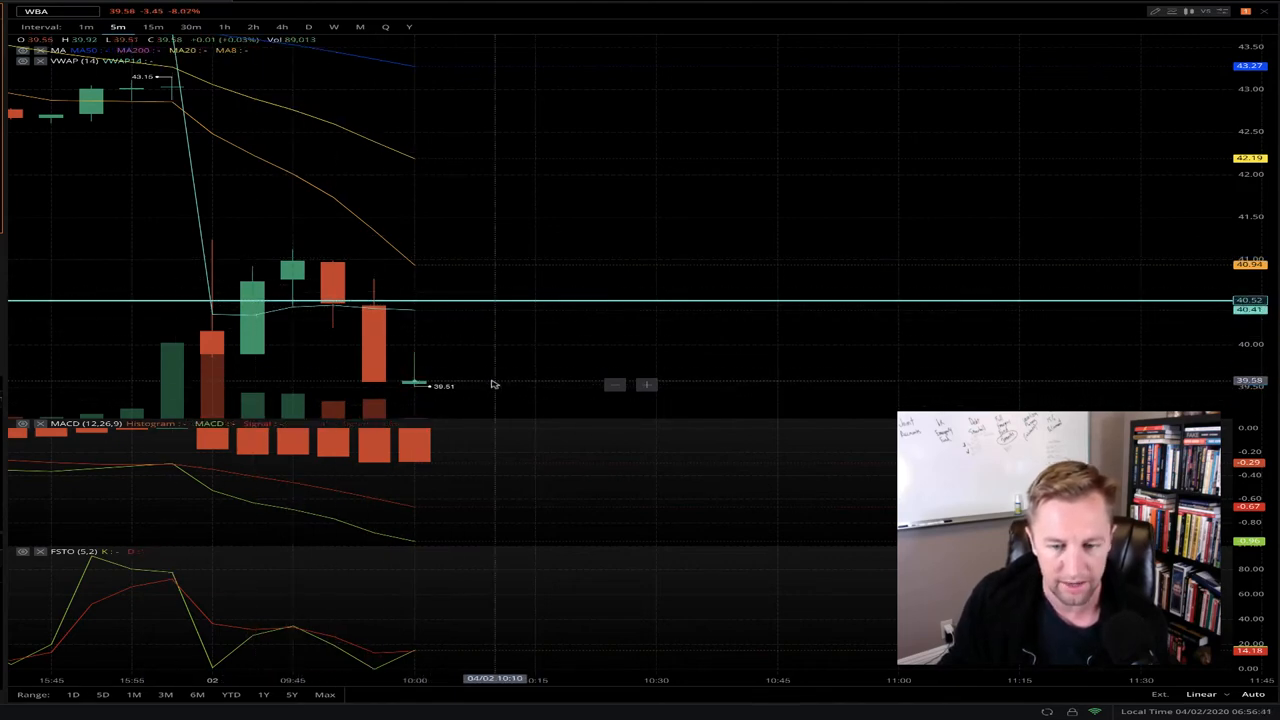
mouse_move(388, 358)
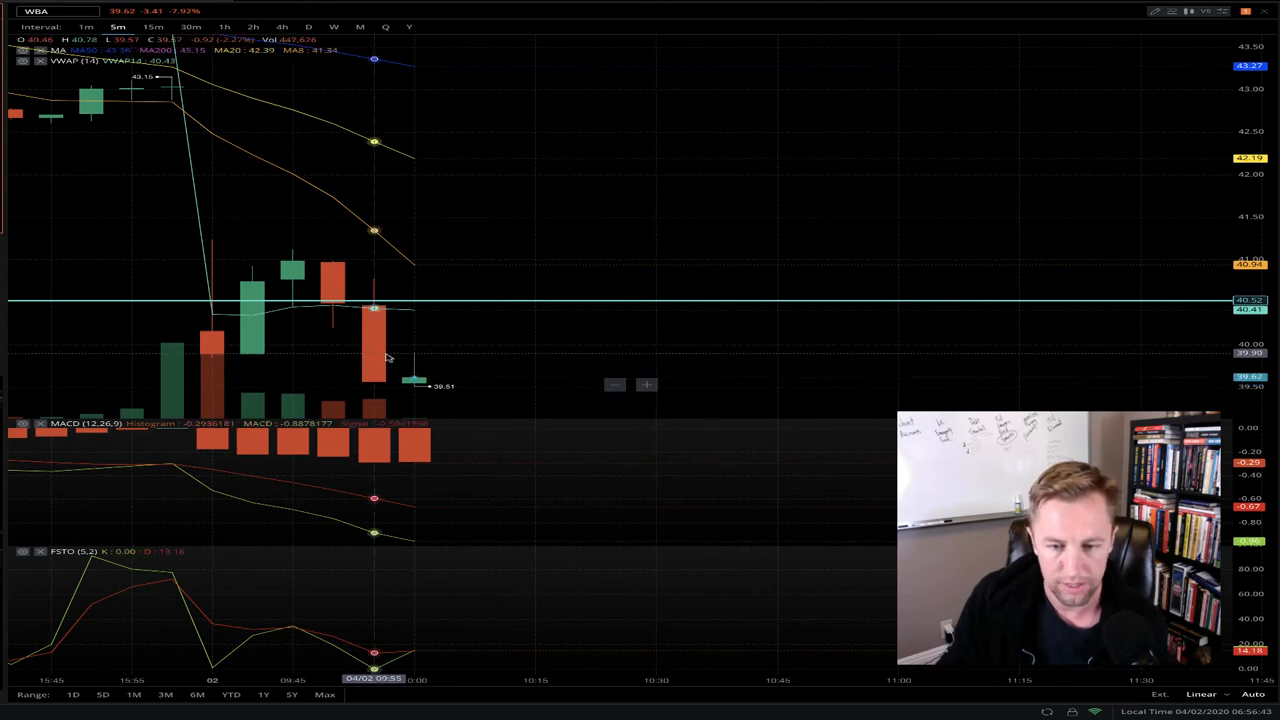
mouse_move(532, 368)
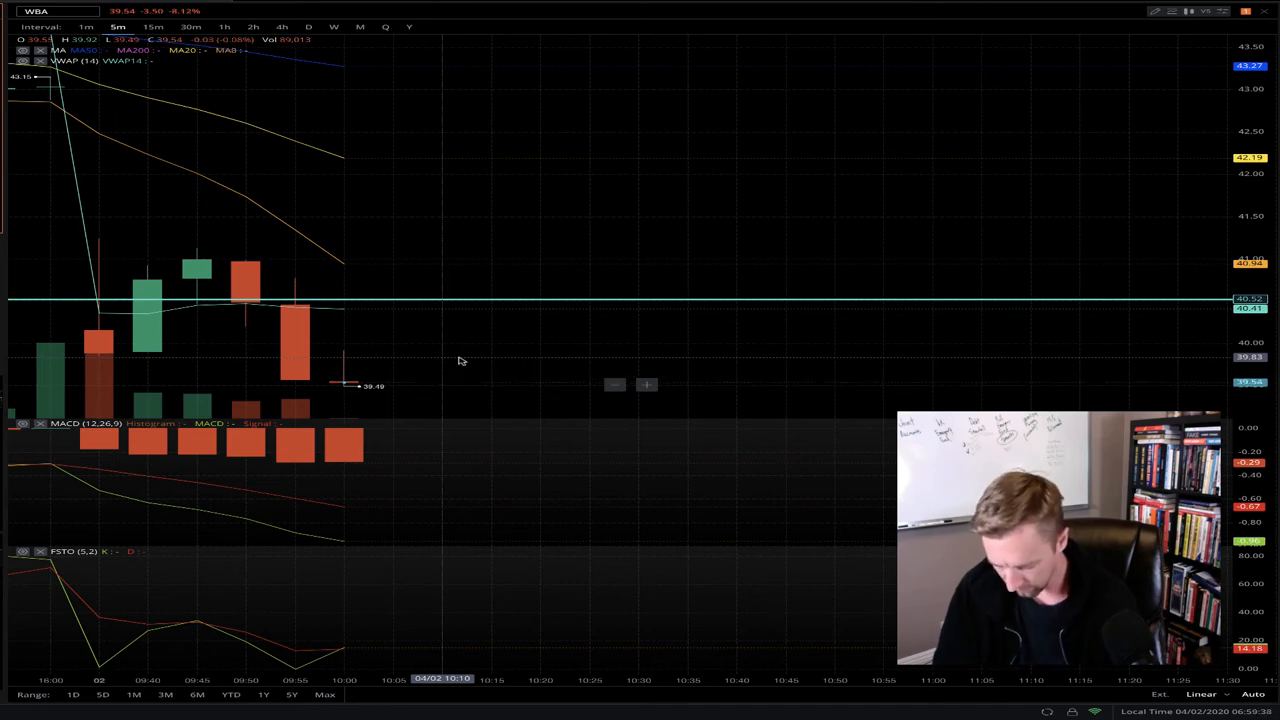
left_click(836, 344)
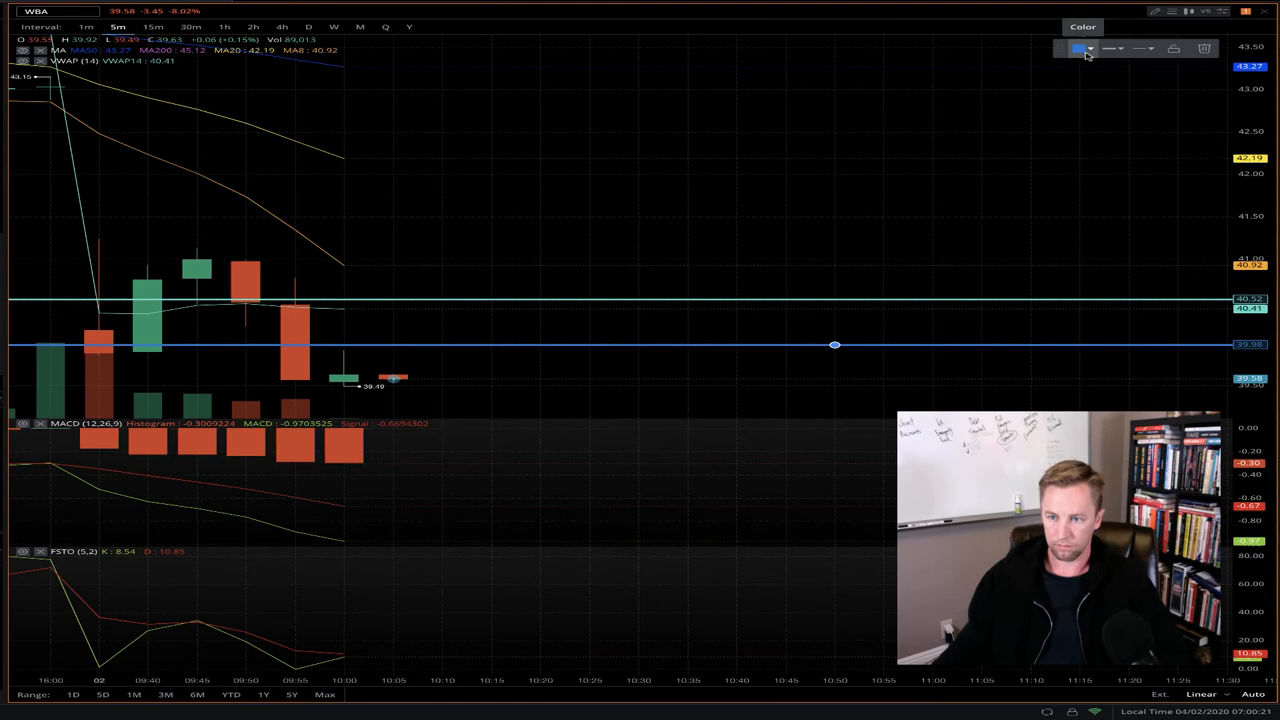
left_click(1078, 48)
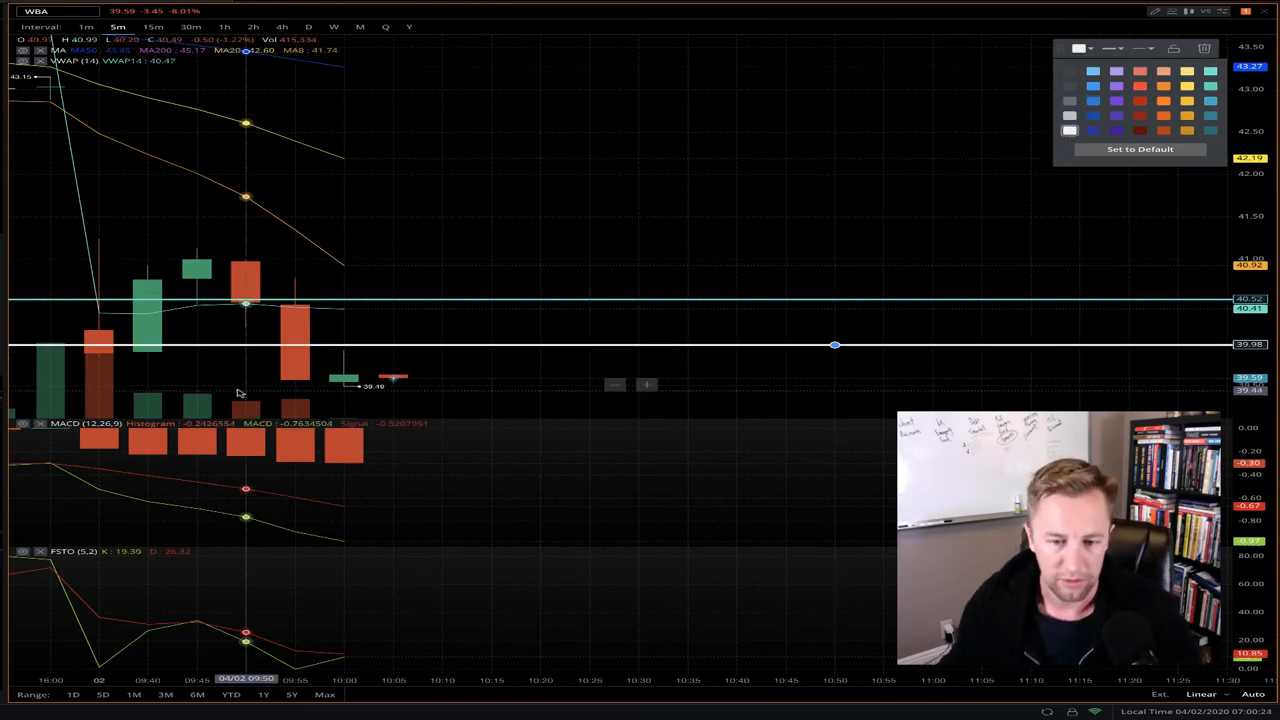